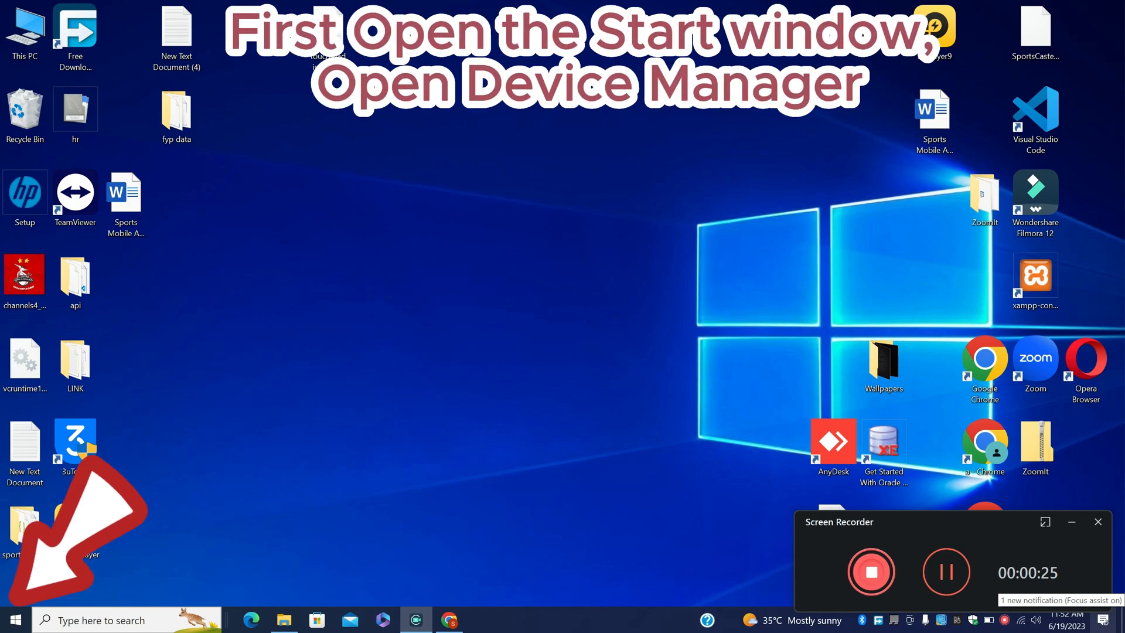
# Search 'dev' from Start to open Device Manager and expand Mice and other pointing devices
pyautogui.write('dev')
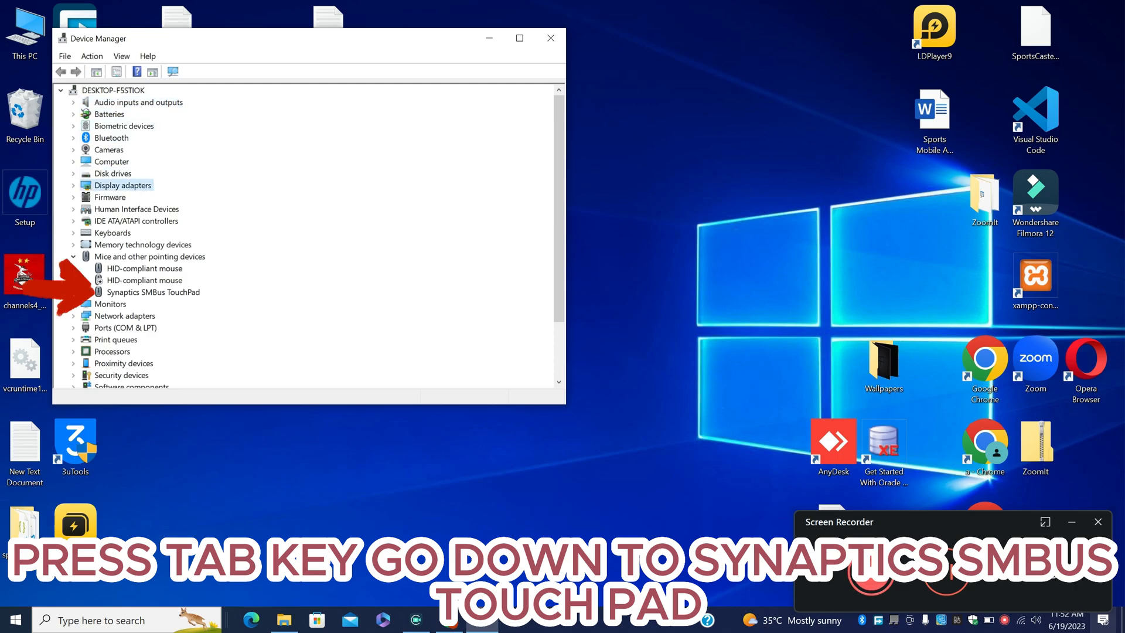
# Open the Properties window of the Synaptics SMBus TouchPad
pyautogui.press('tab')
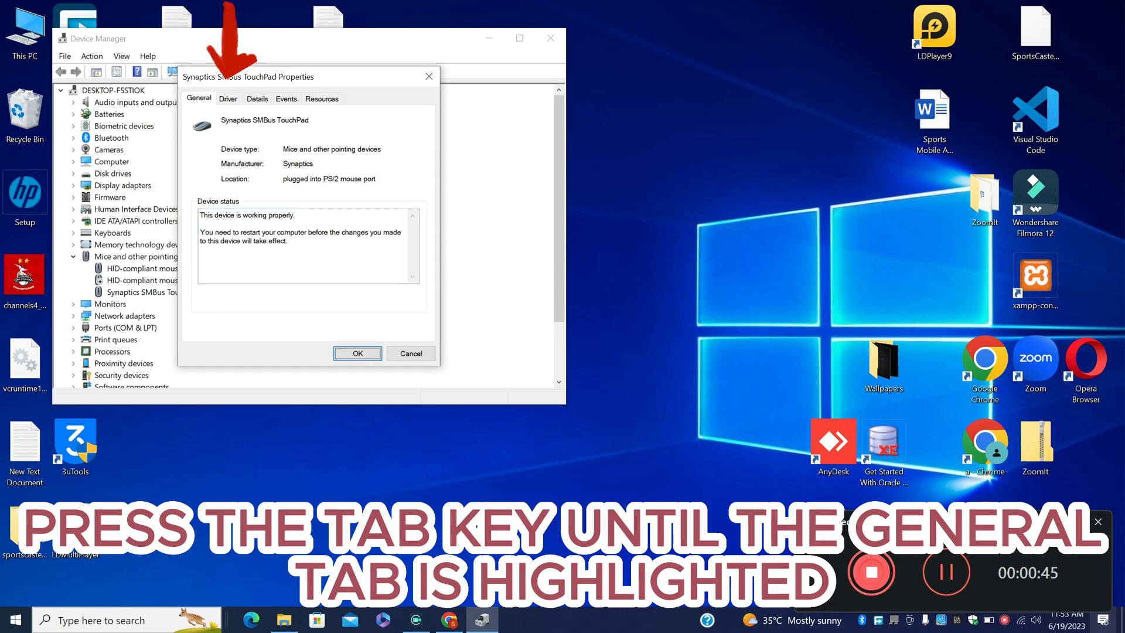
# Launch Update Driver from the touchpad's Driver tab
pyautogui.click(228, 99)
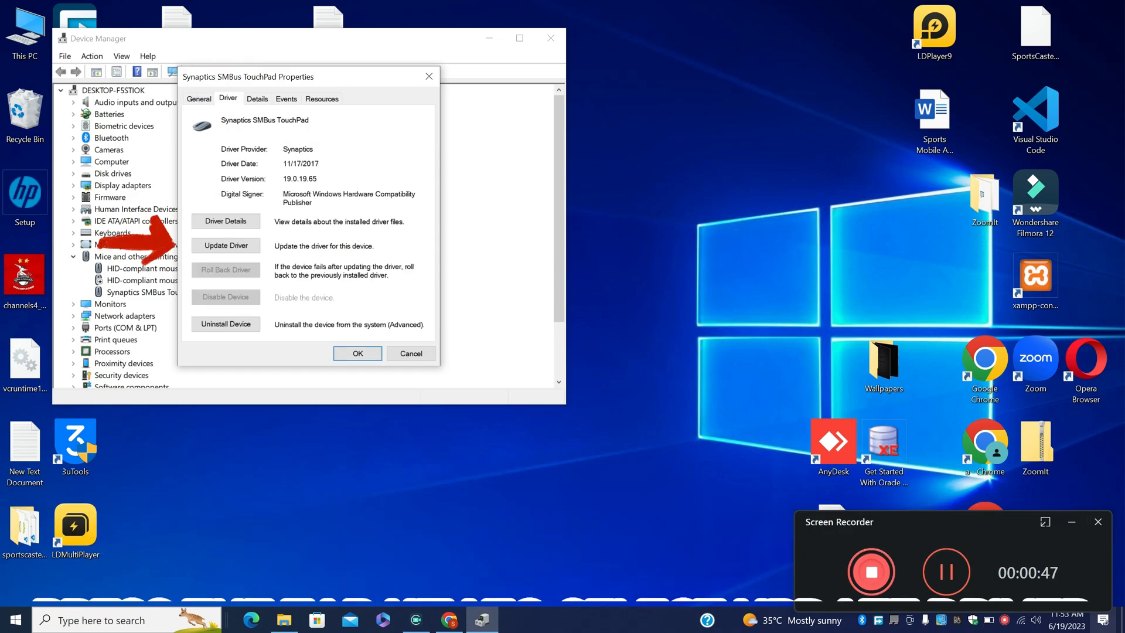
pyautogui.press('tab')
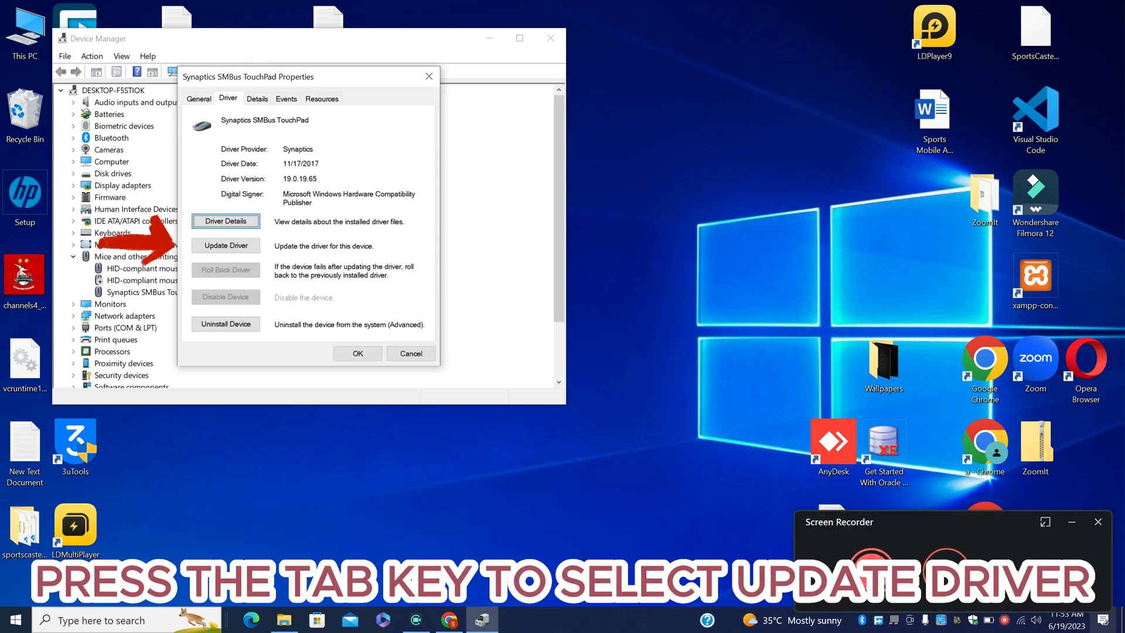
pyautogui.press('tab')
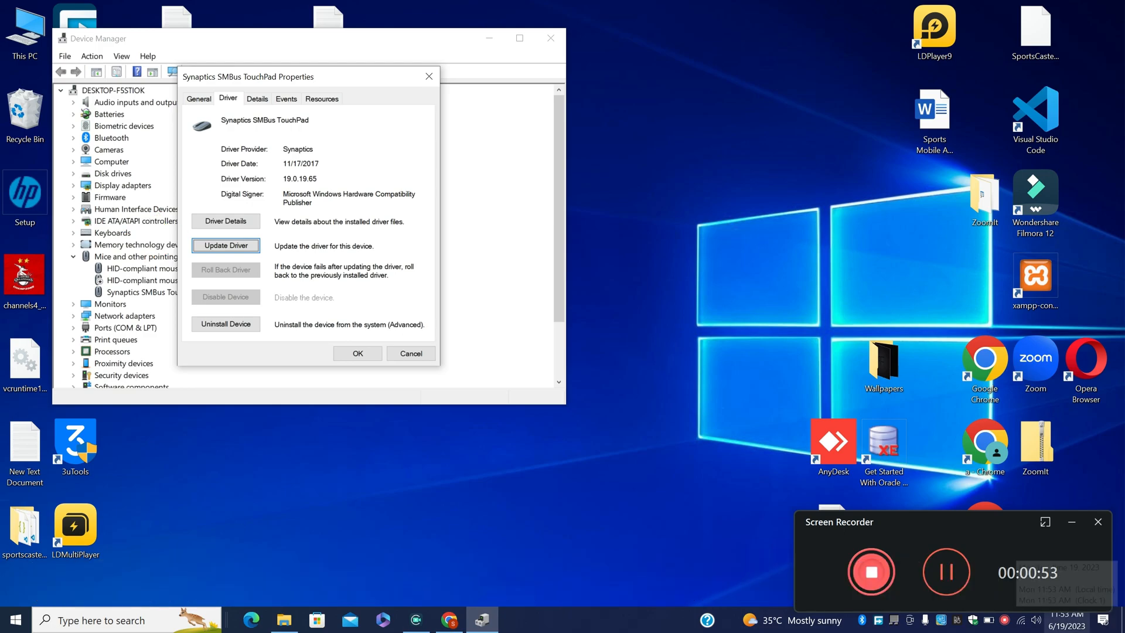
pyautogui.click(225, 245)
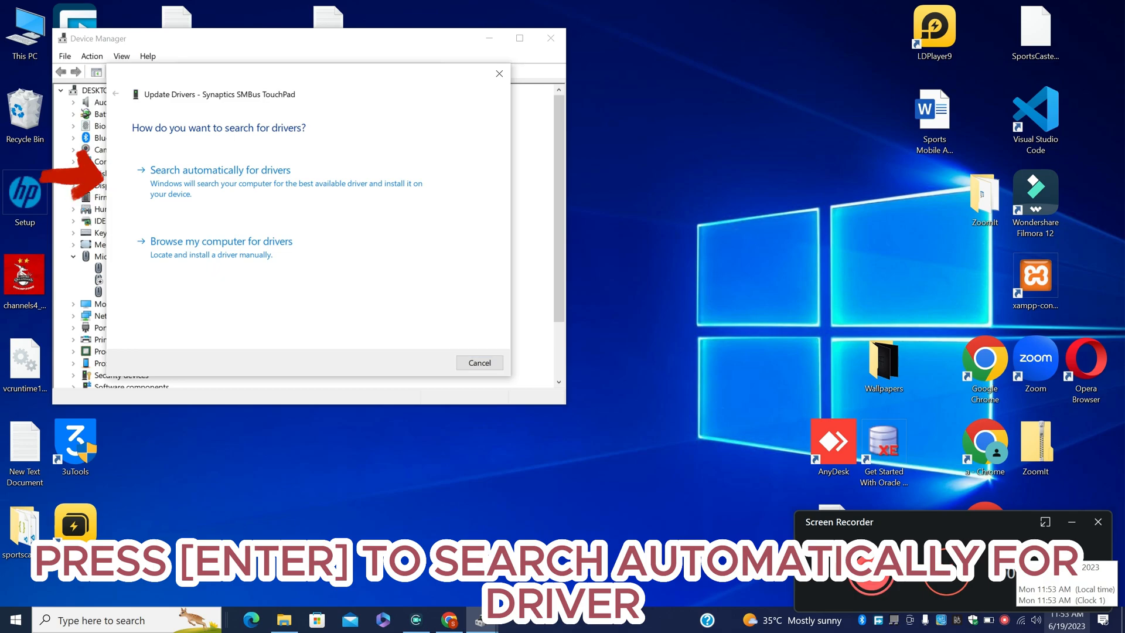
# Restart Update Driver, browse this computer, and list available drivers, including Synaptics SMBus TouchPad
pyautogui.press('enter')
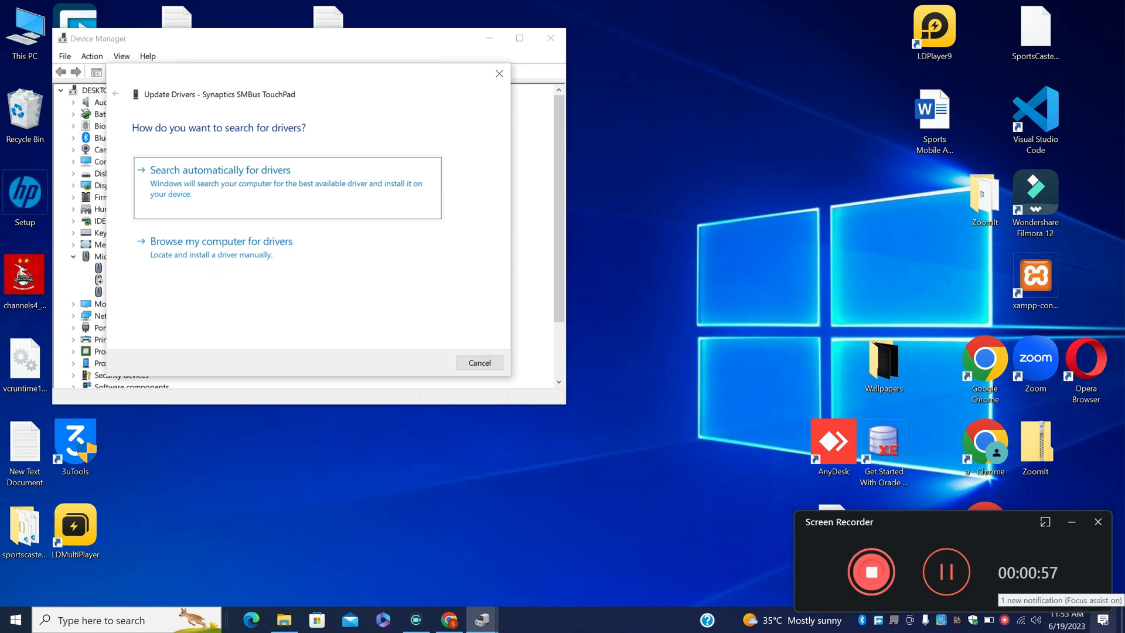
pyautogui.click(220, 170)
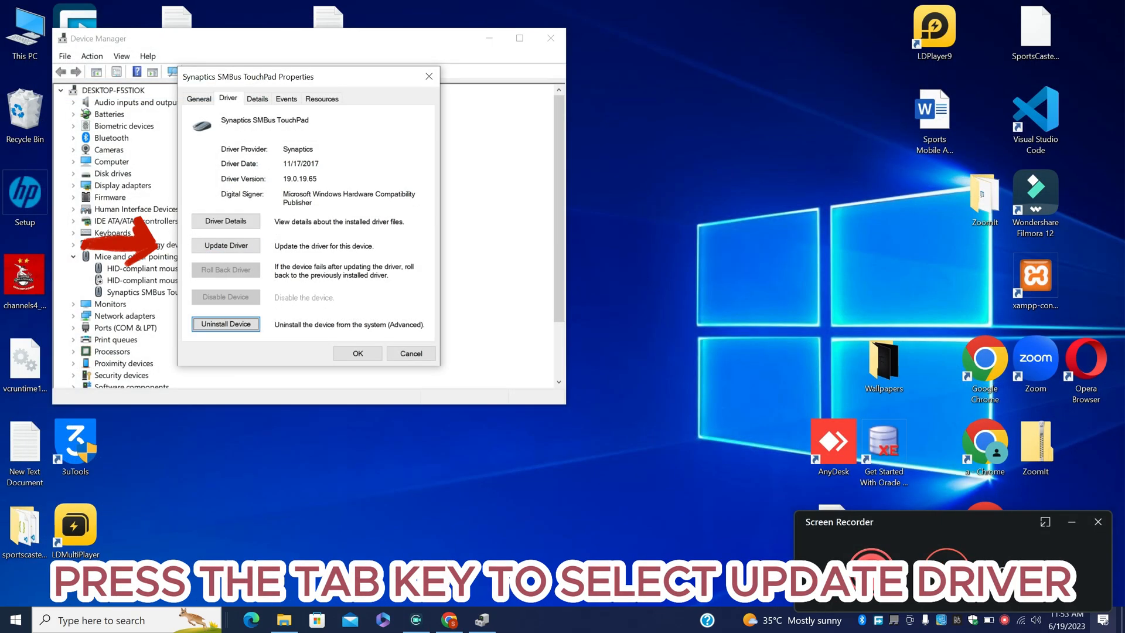
pyautogui.press('tab')
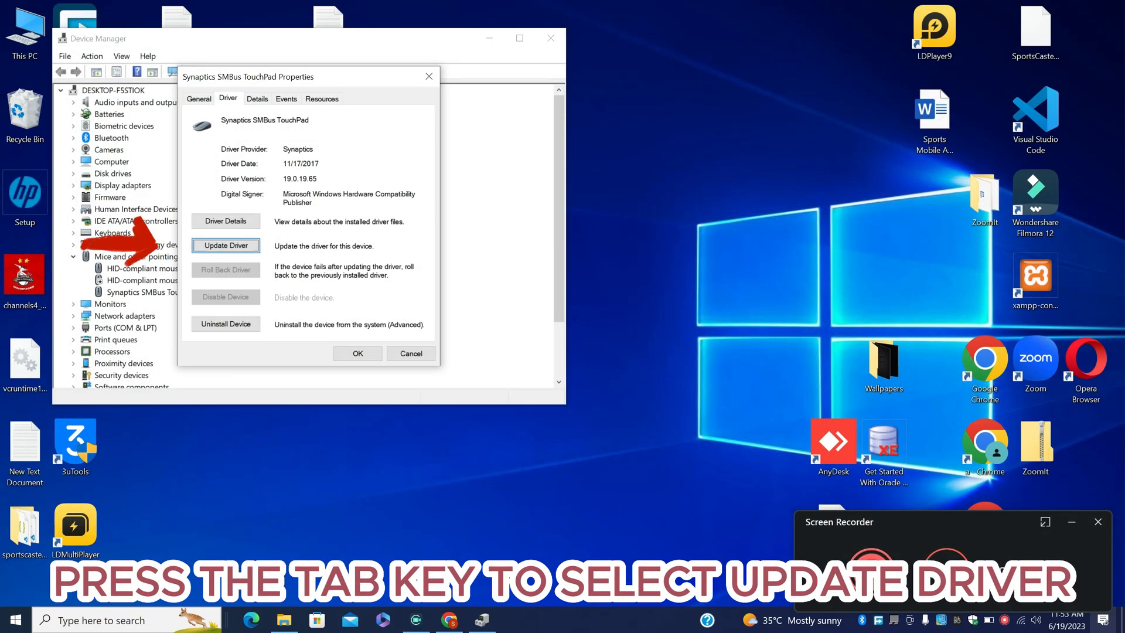
pyautogui.click(226, 245)
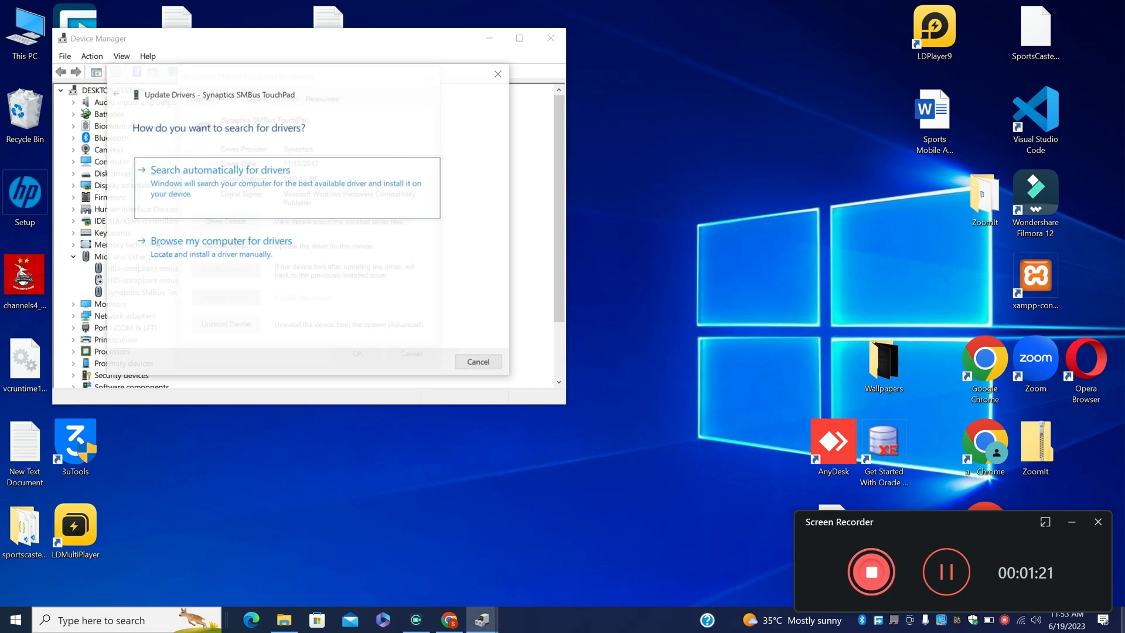
pyautogui.click(220, 240)
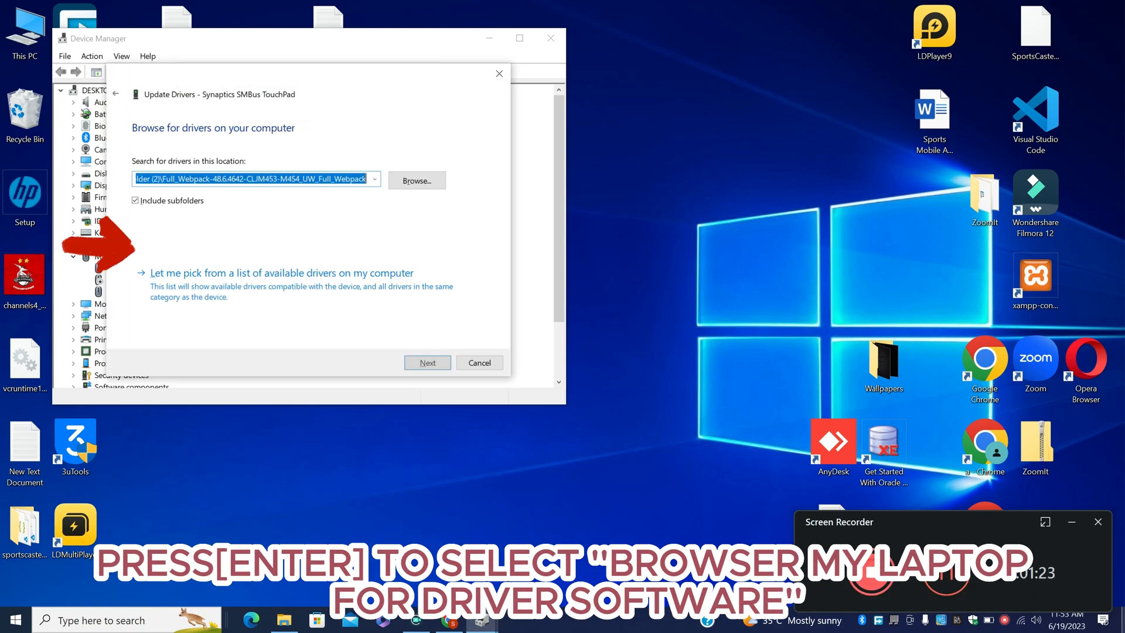
pyautogui.press('Tab')
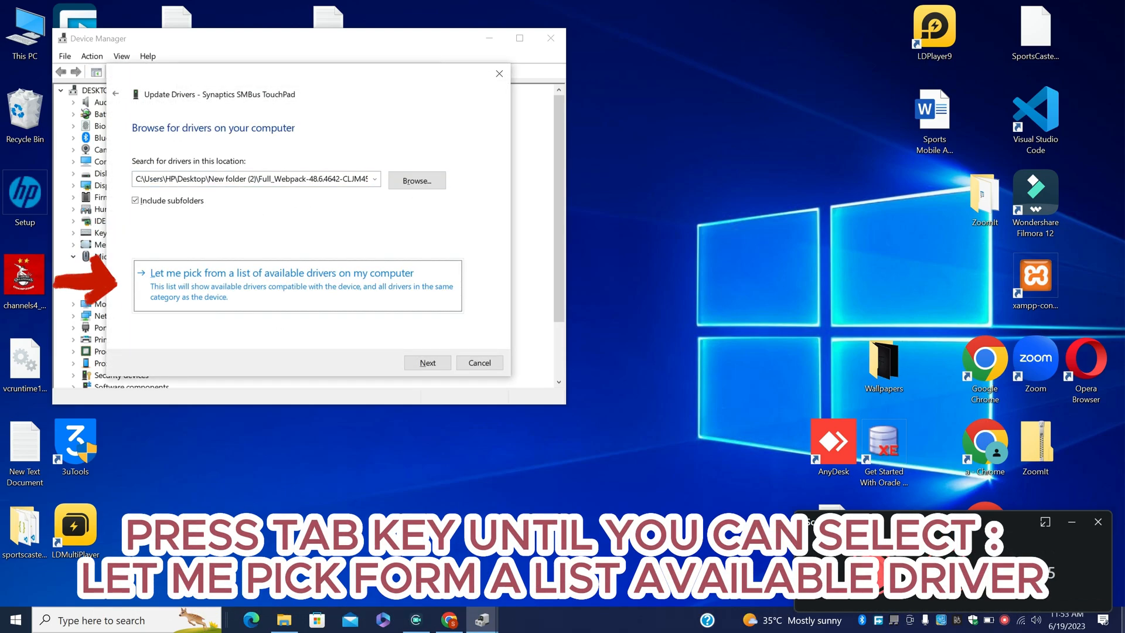
pyautogui.click(281, 272)
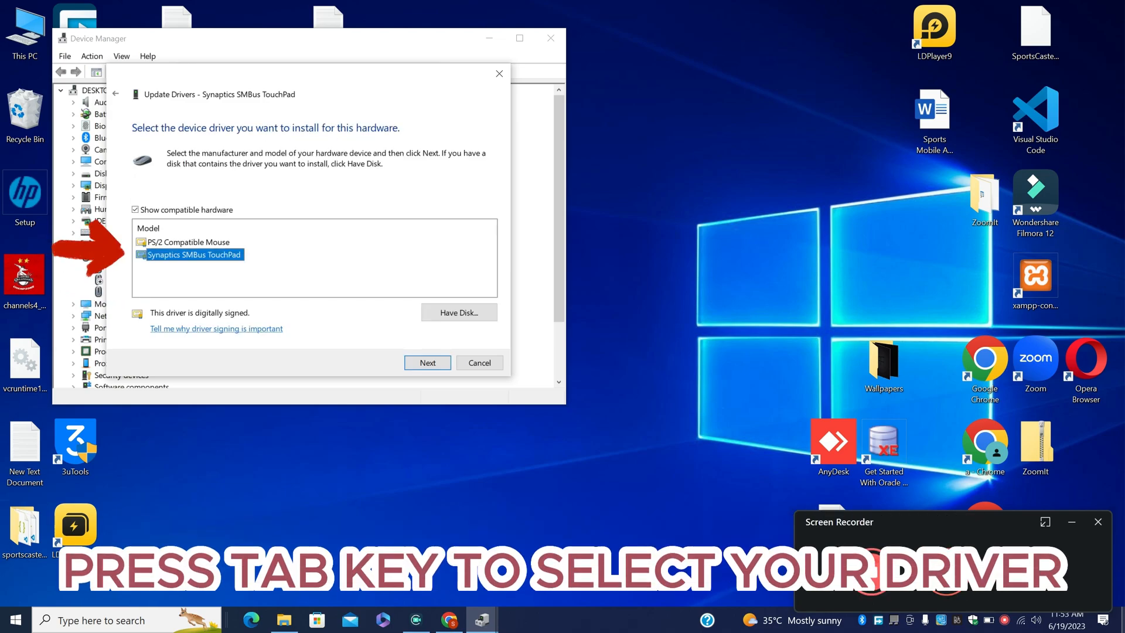
pyautogui.press('Tab')
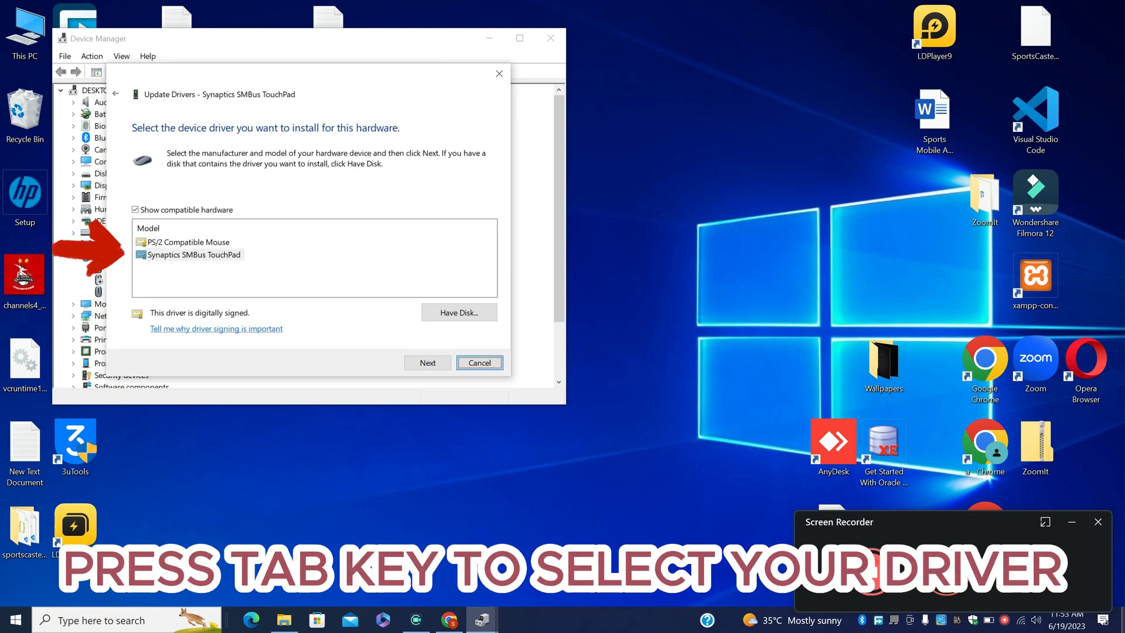
pyautogui.press('Tab')
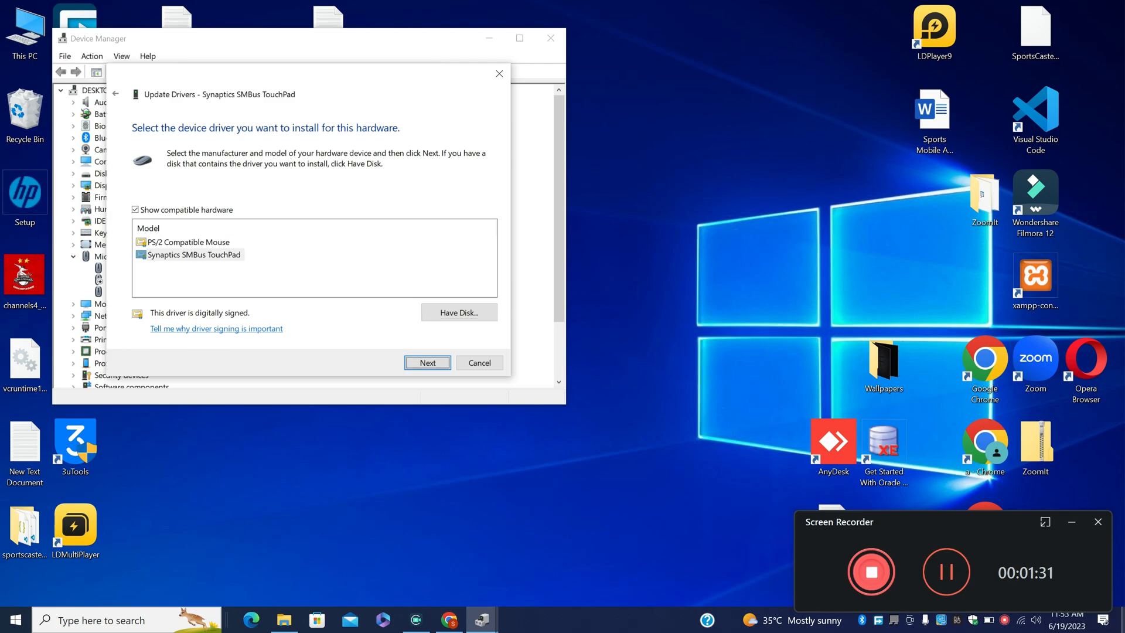